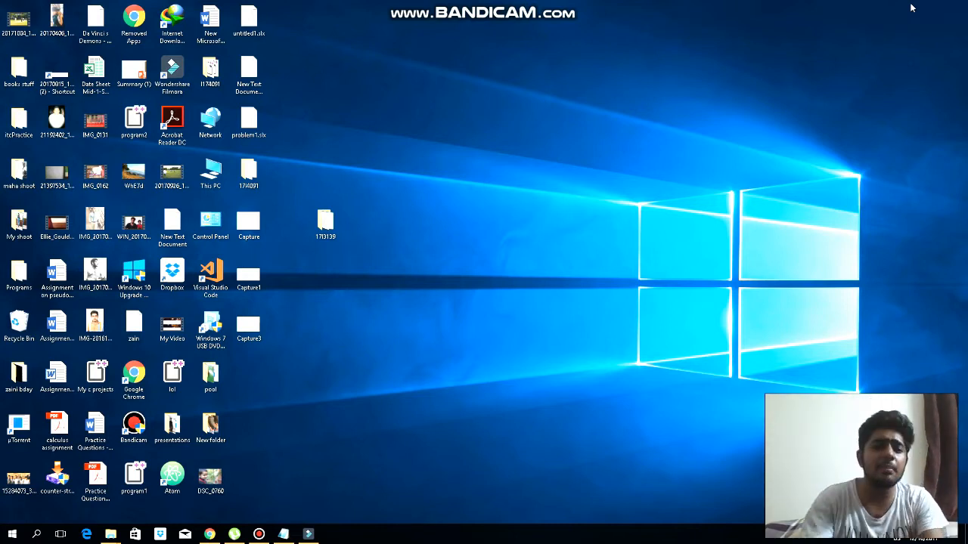
mouse_move(608, 182)
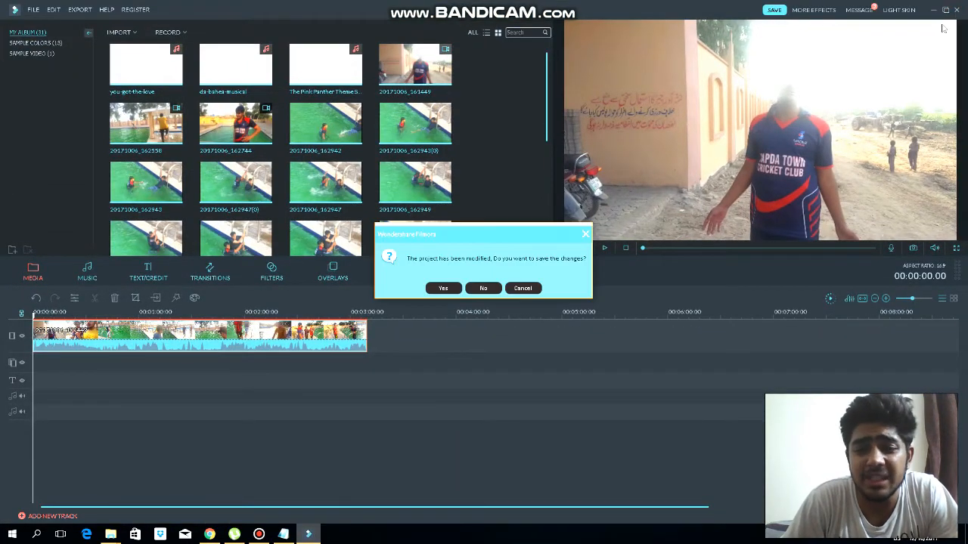
Step: Answer Yes to the 'project has been modified' prompt and close Filmora to the desktop
left_click(443, 288)
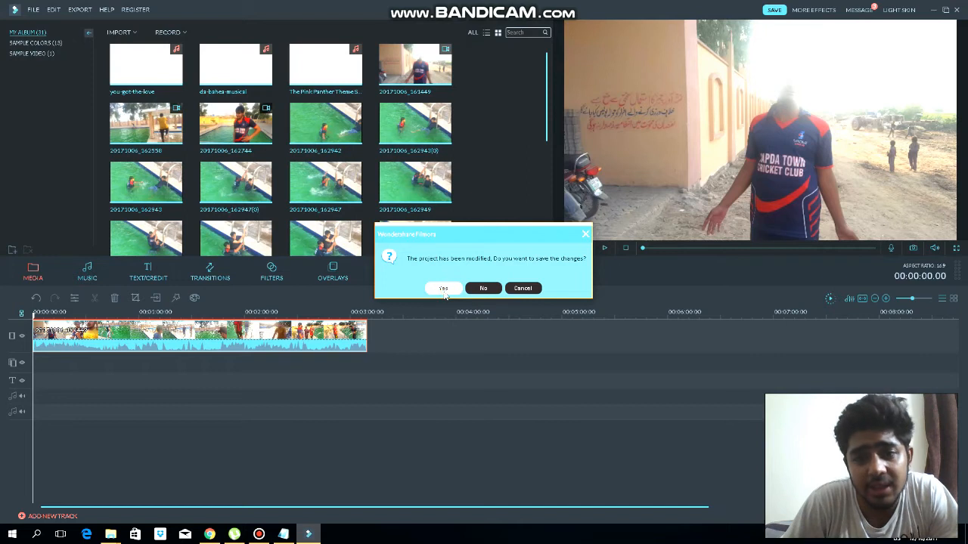
left_click(442, 287)
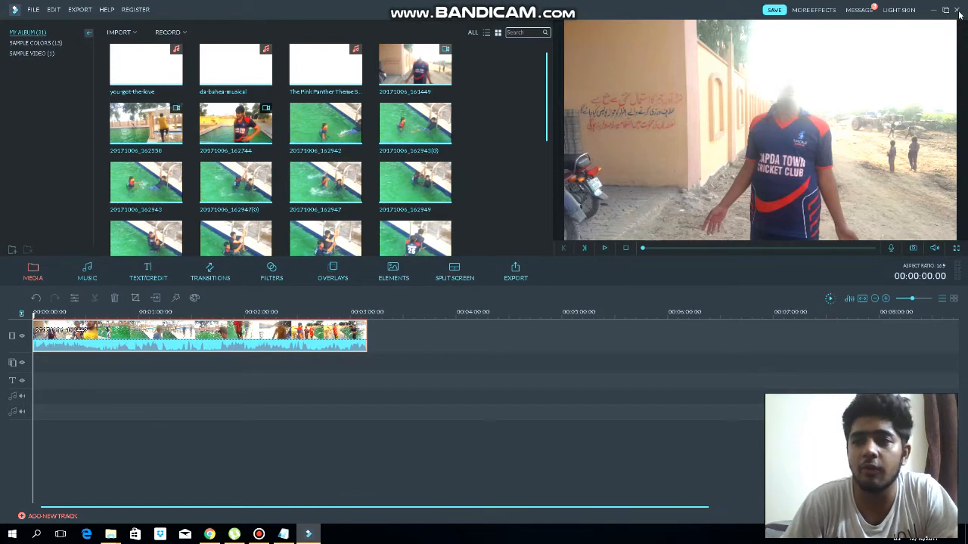
left_click(957, 9)
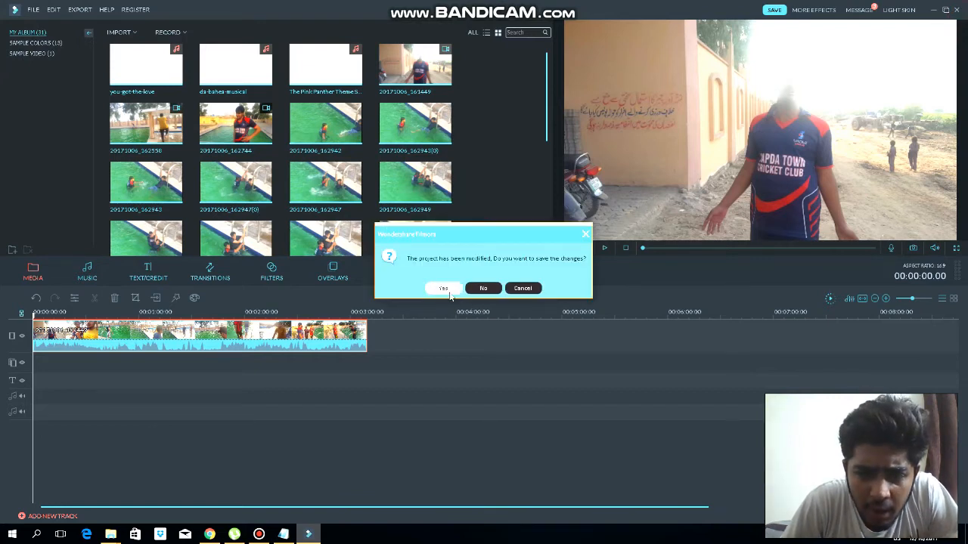
left_click(442, 287)
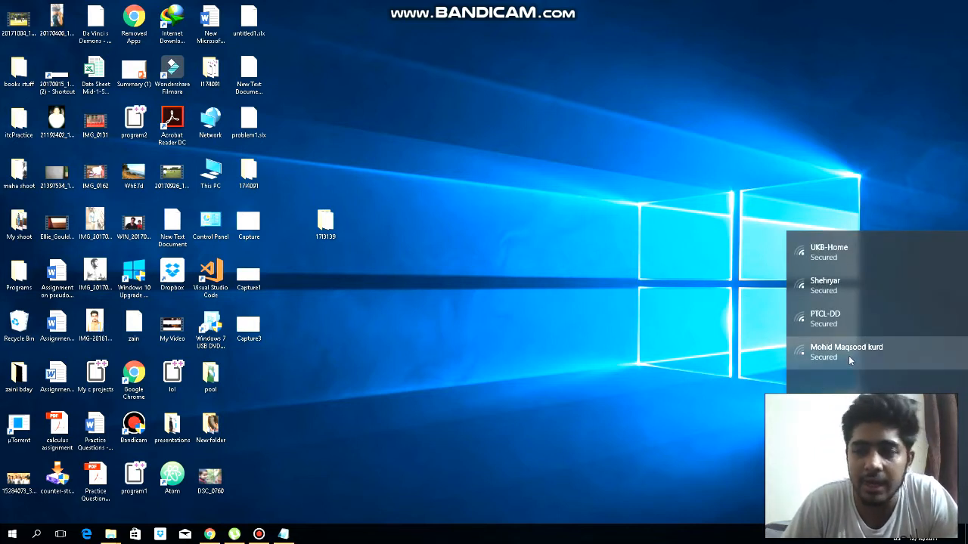
Step: Dismiss the Wi-Fi network list and launch Filmora from its desktop shortcut
left_click(826, 285)
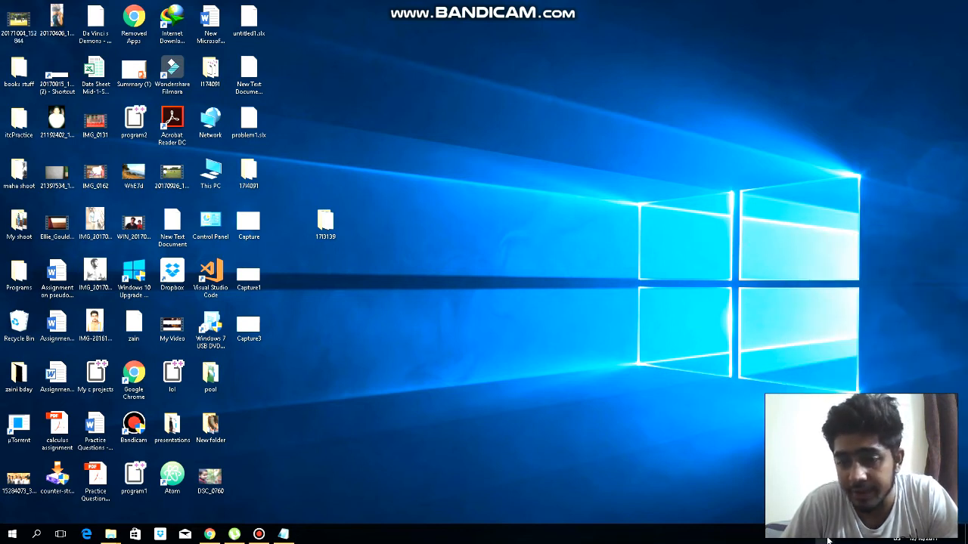
left_click(171, 79)
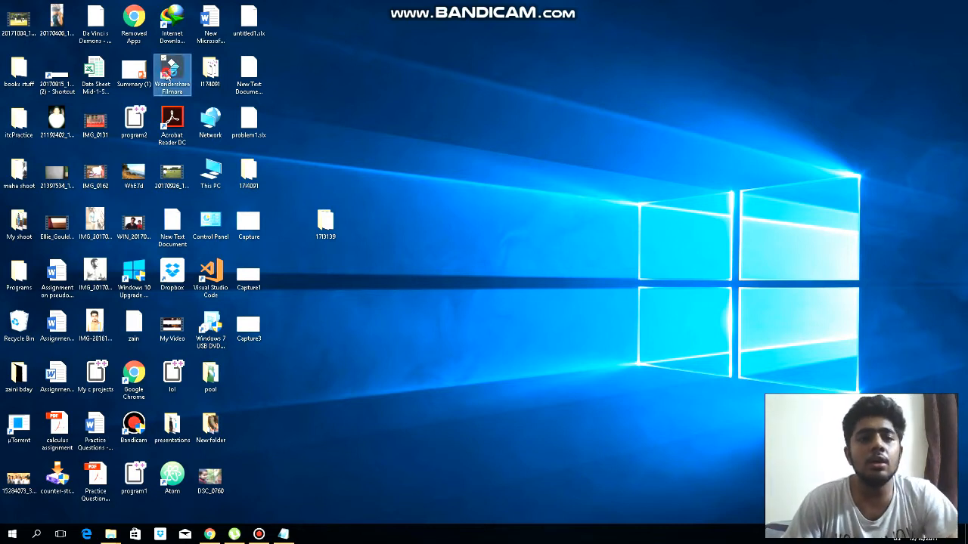
double_click(172, 75)
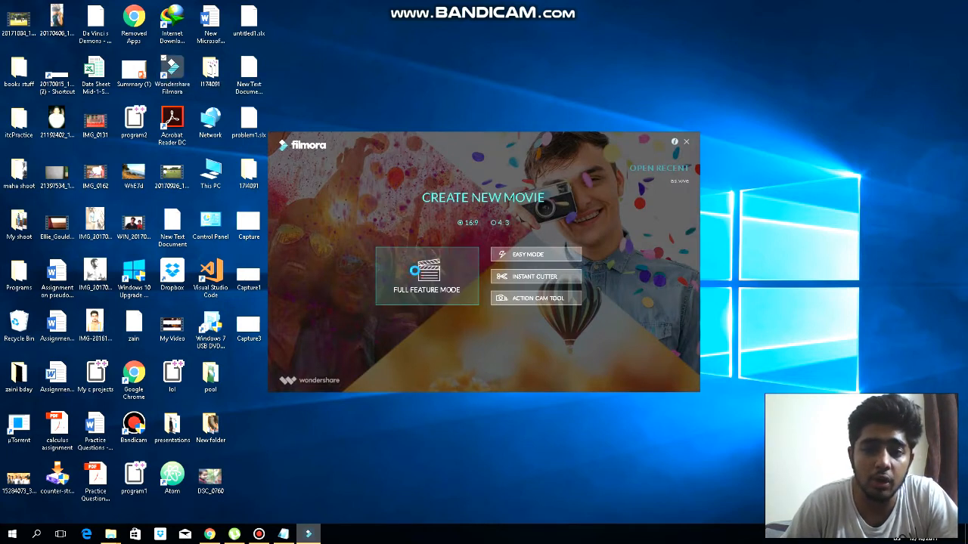
Step: Enter Full Feature Mode and close the News popup window
left_click(426, 275)
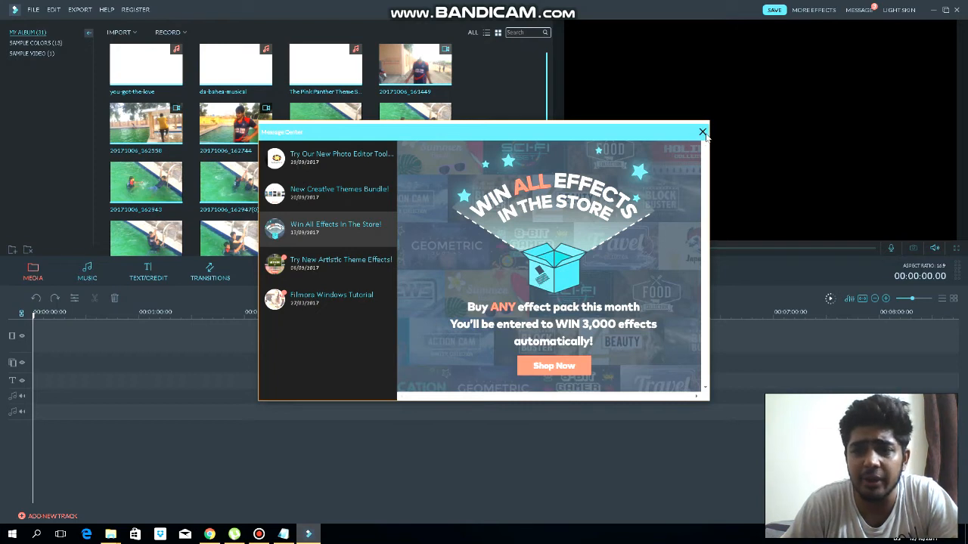
left_click(702, 134)
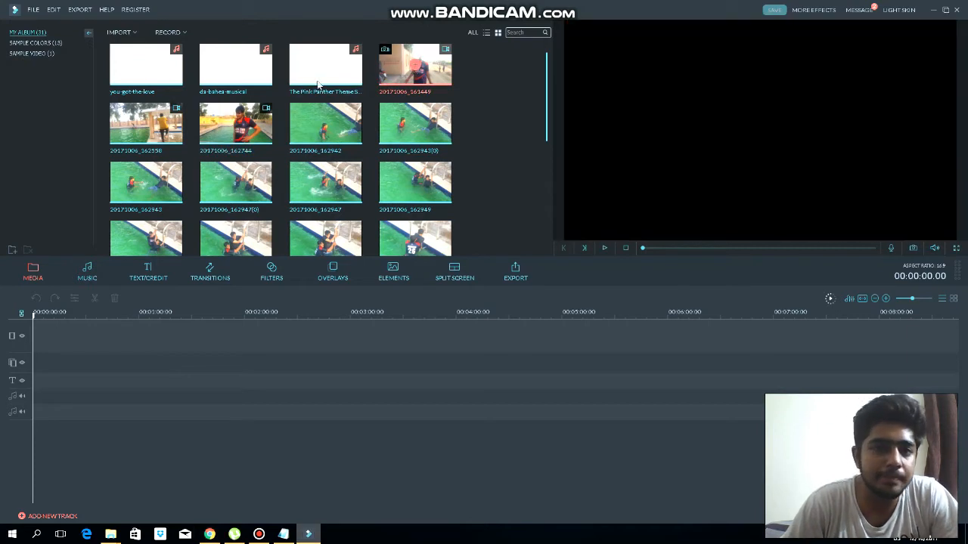
left_click(81, 9)
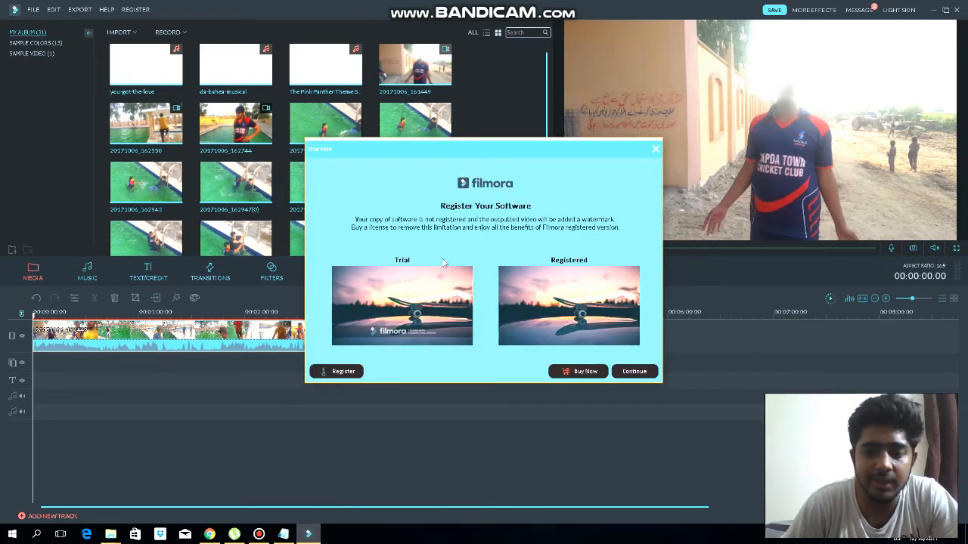
mouse_move(463, 263)
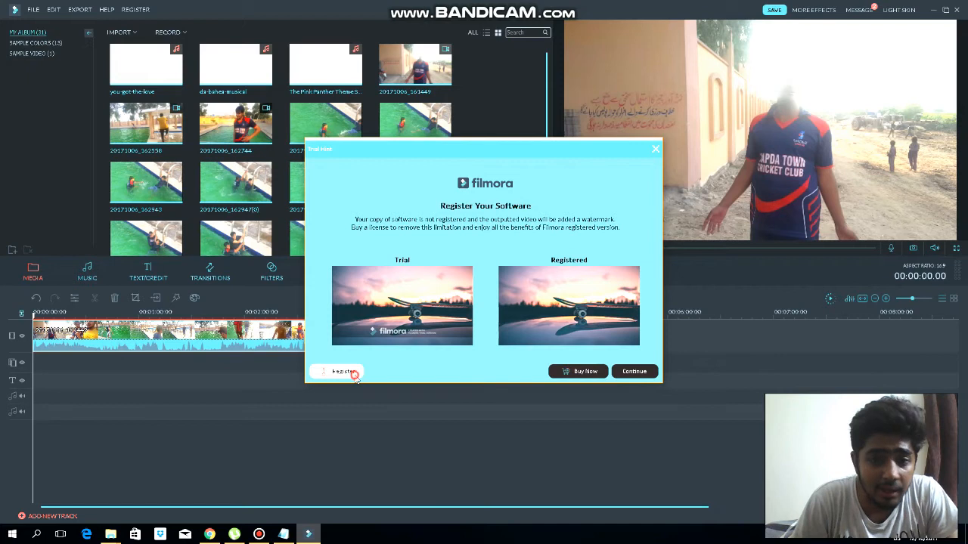
Step: Choose Register in the Register Your Software dialog
left_click(338, 372)
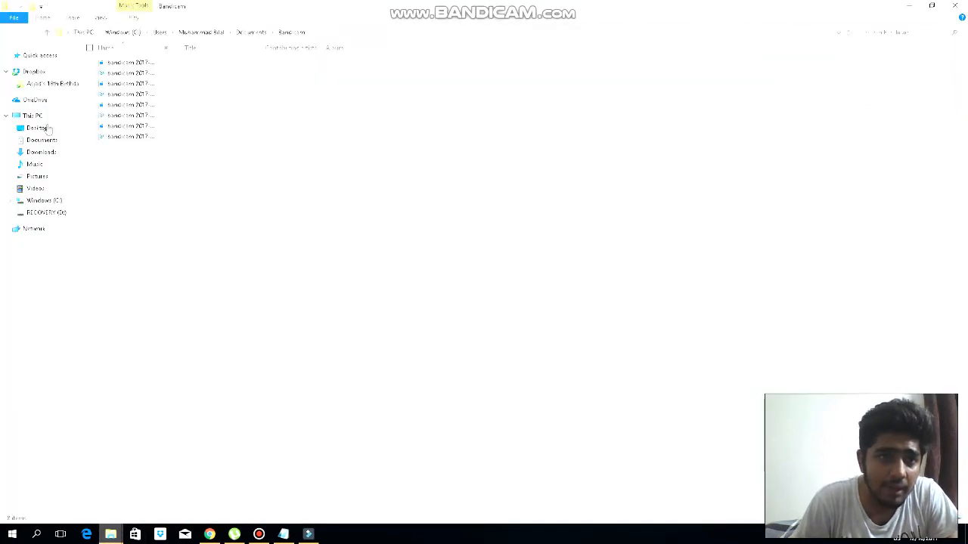
Step: Copy the first registration code from the instructions file and return to Filmora
left_click(43, 151)
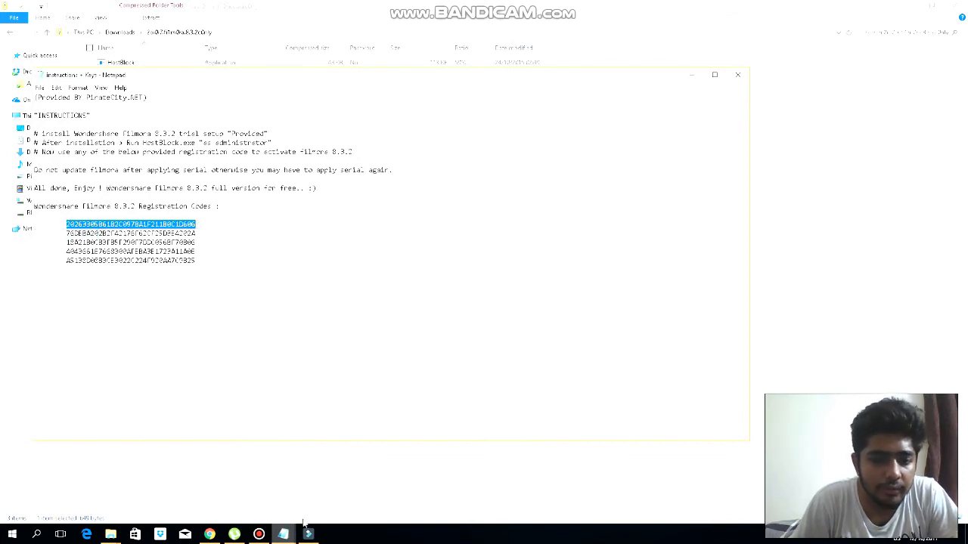
left_click(307, 533)
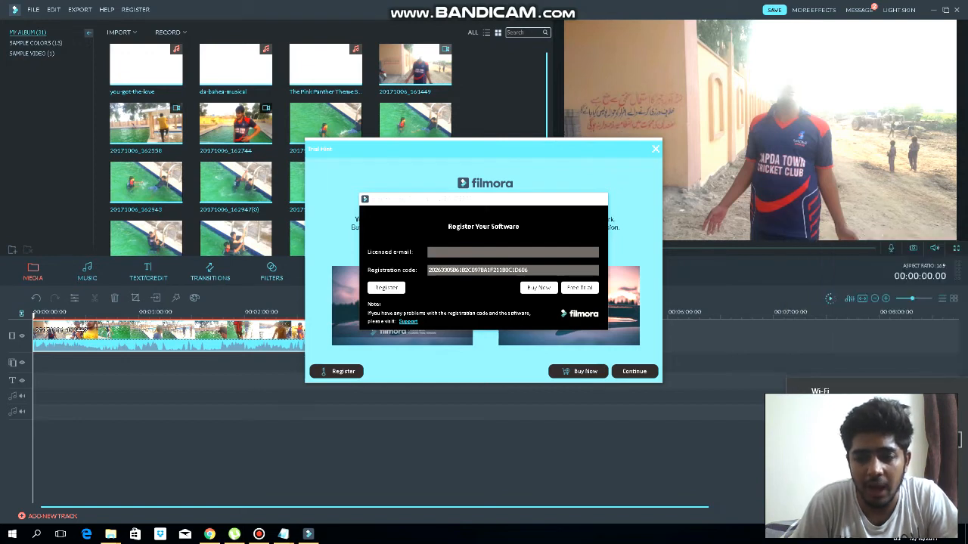
mouse_move(493, 288)
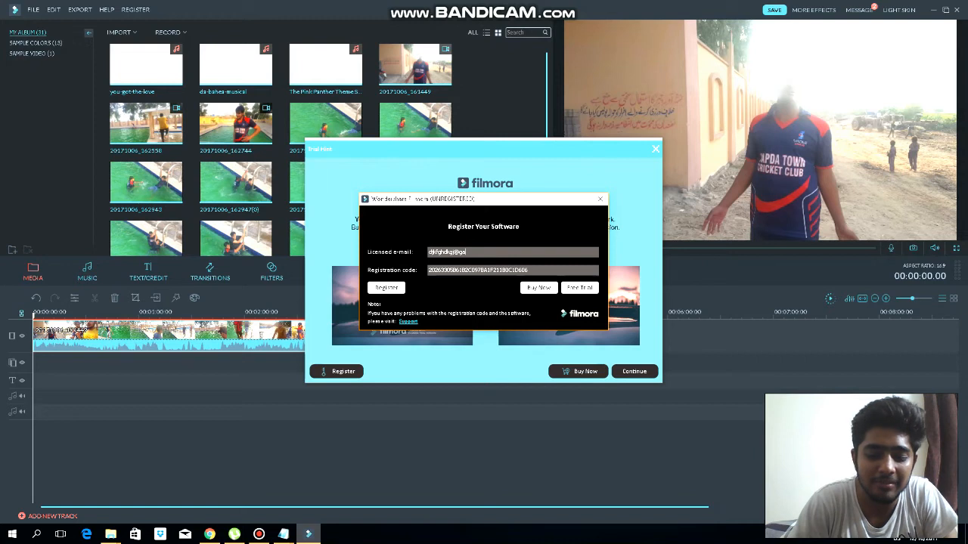
Step: Enter the licensed e-mail ending 'mail.com' with the pasted code and submit the registration
type("mail.com")
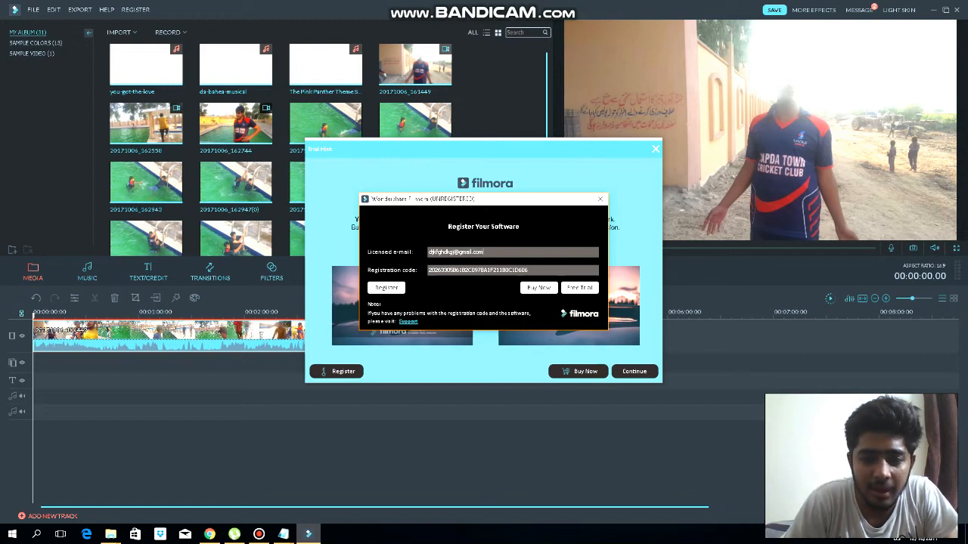
left_click(386, 288)
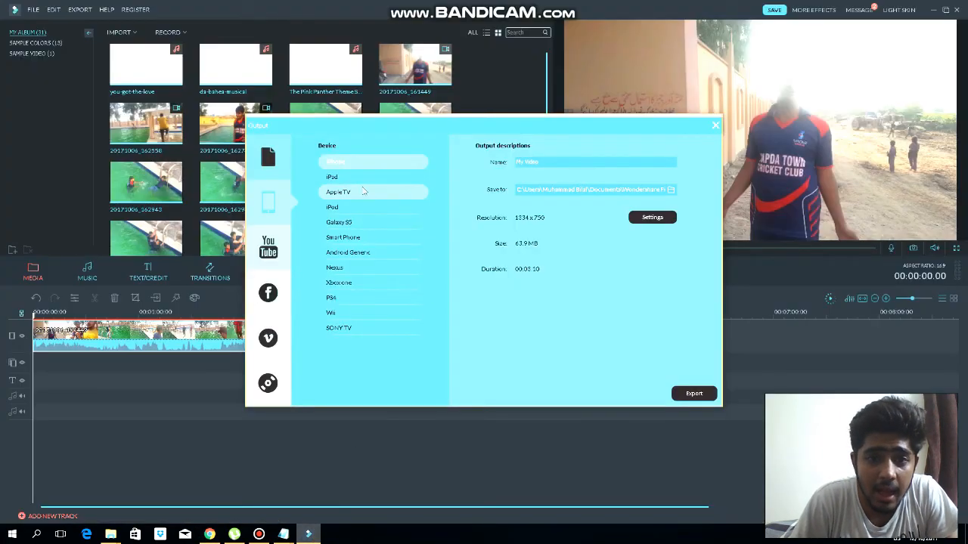
Step: Set export to MP4 at 4096*2160 resolution with Best quality, then close the Export window
left_click(267, 156)
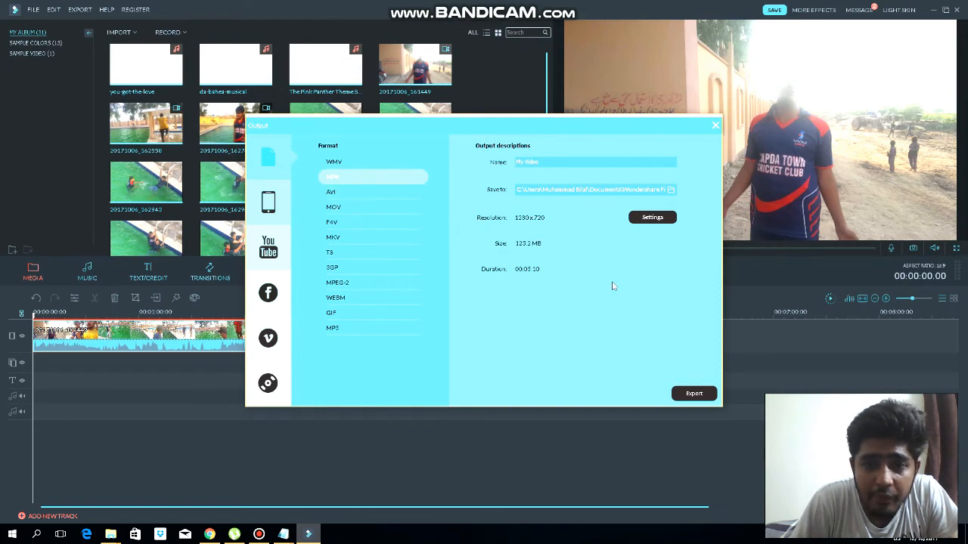
left_click(652, 218)
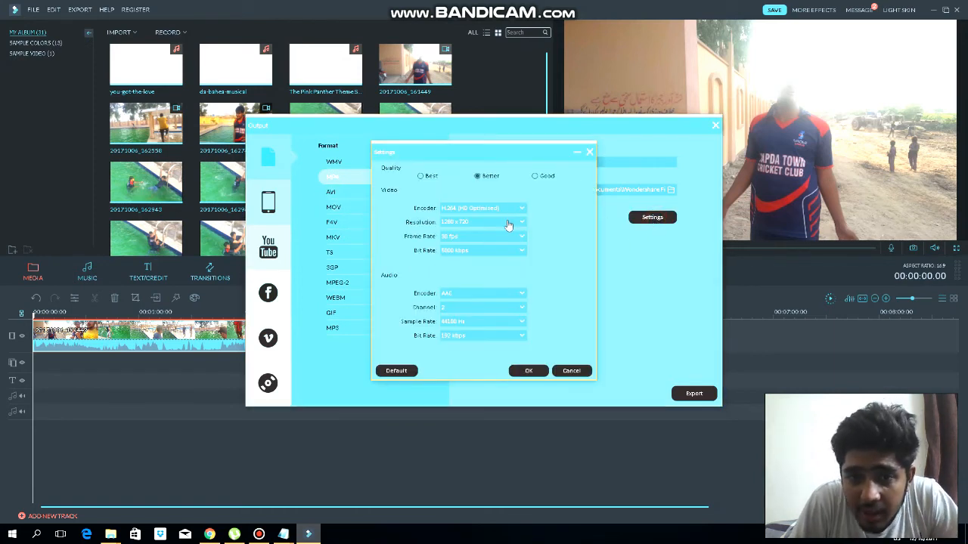
left_click(521, 221)
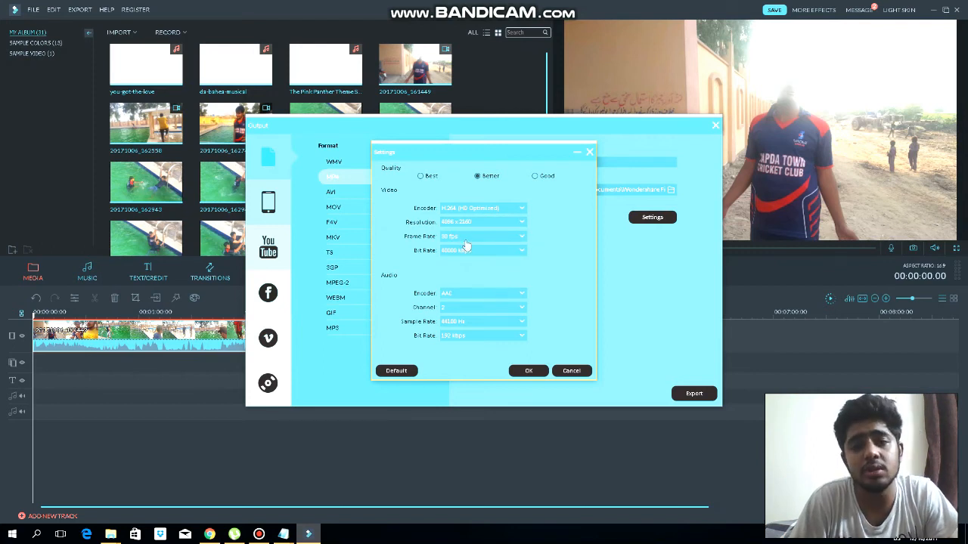
left_click(417, 175)
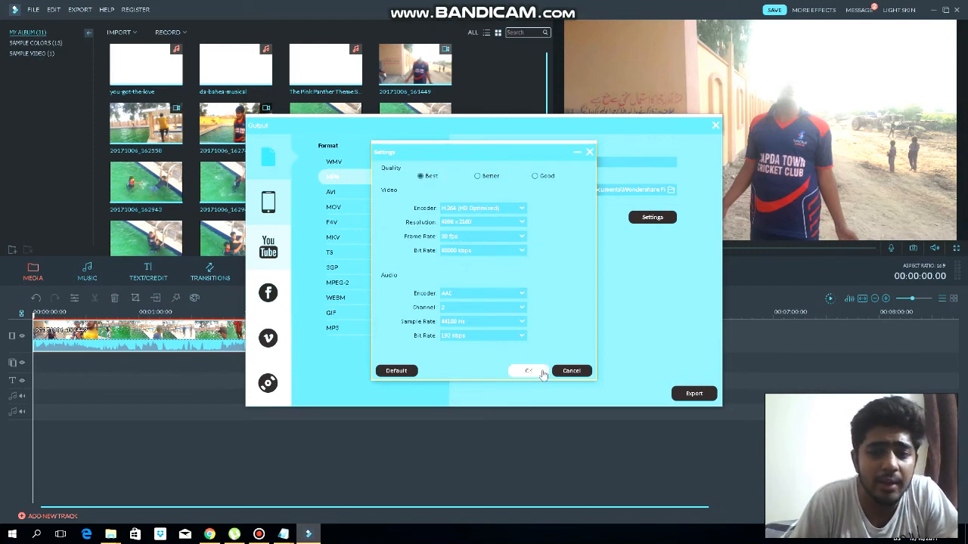
left_click(529, 370)
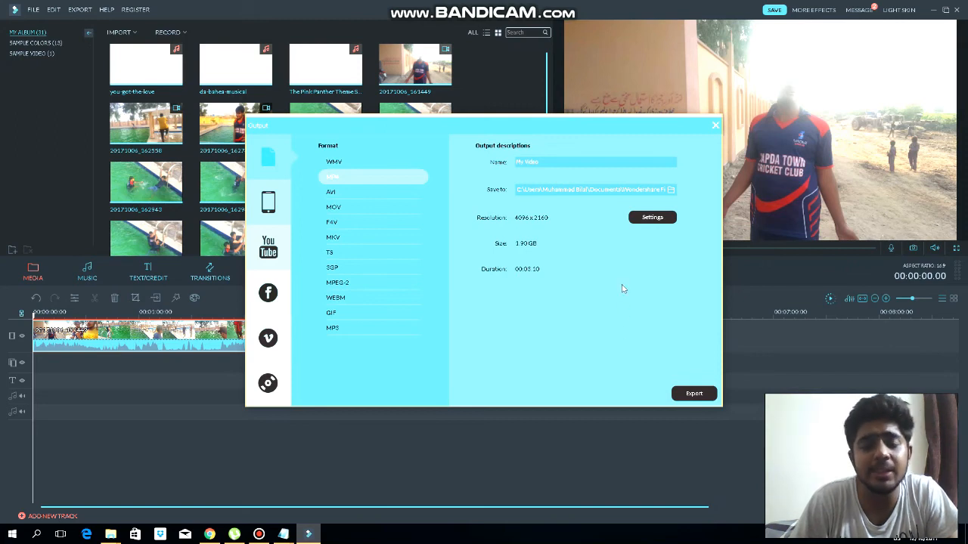
left_click(715, 125)
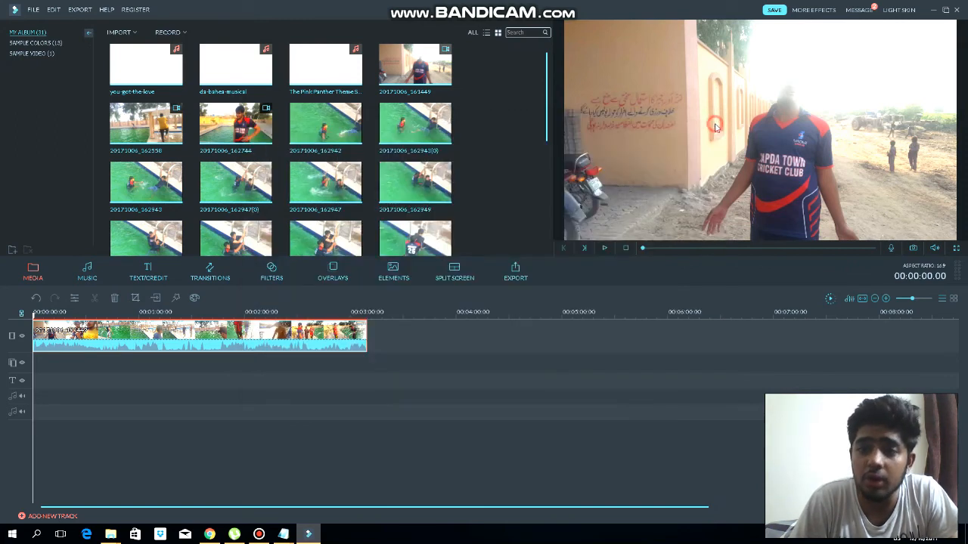
mouse_move(502, 141)
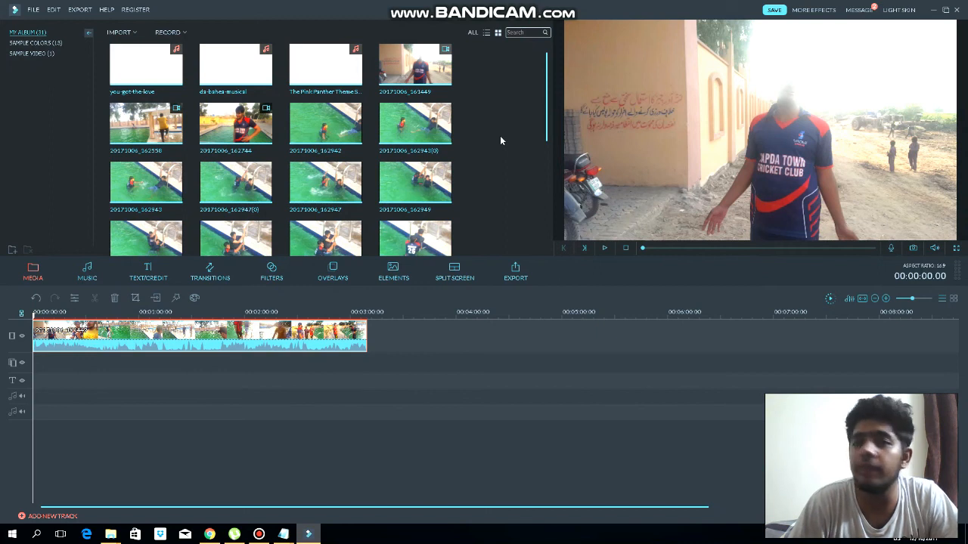